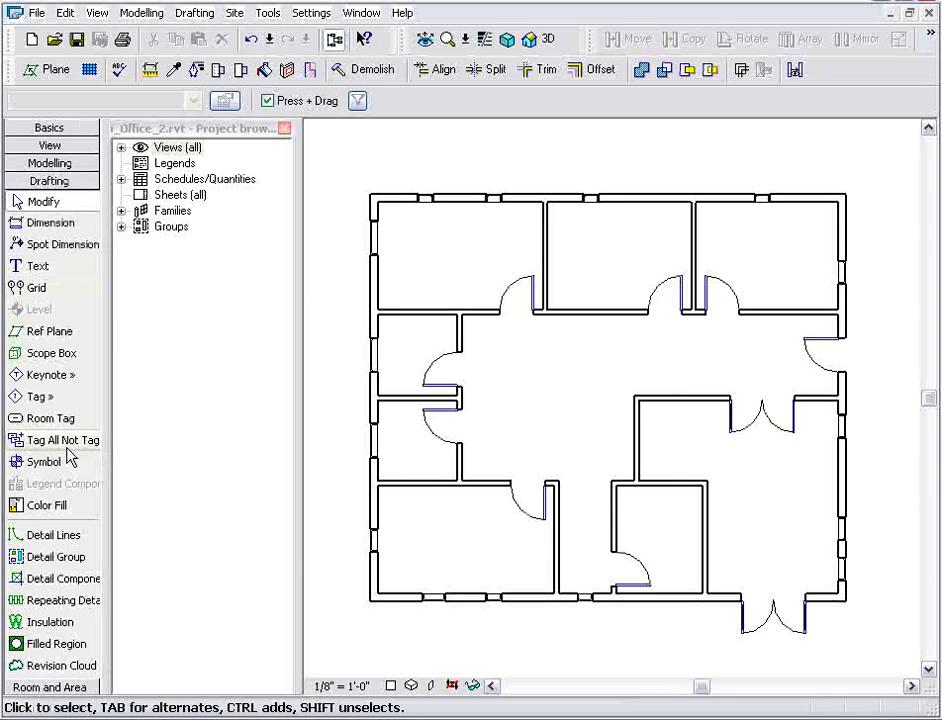
# - Tag all untagged doors and windows in one pass via Tag All Not Tagged
pyautogui.click(64, 440)
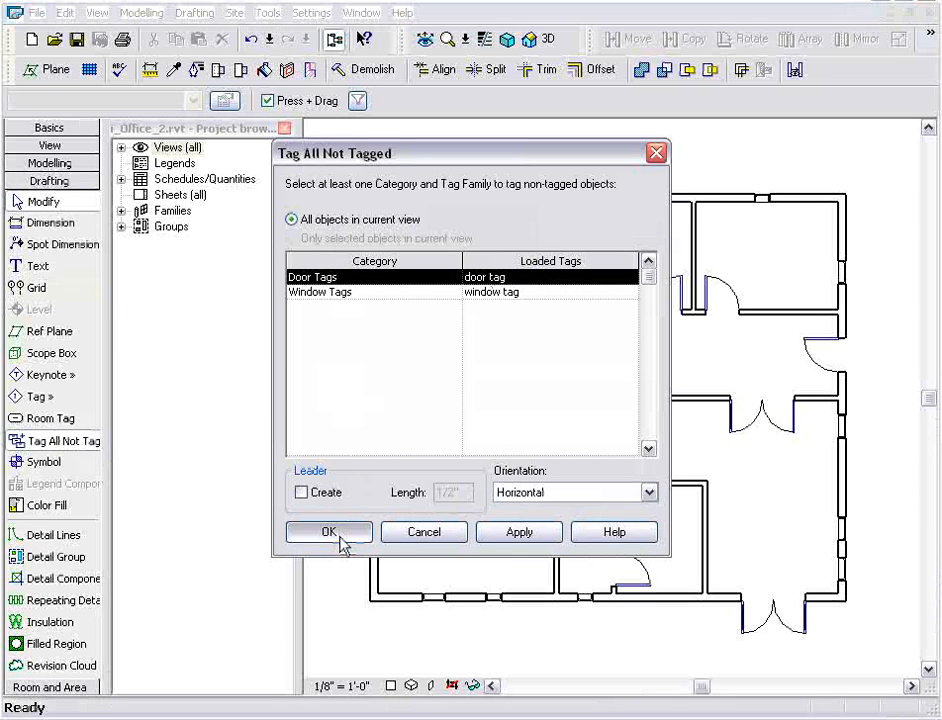
pyautogui.click(328, 532)
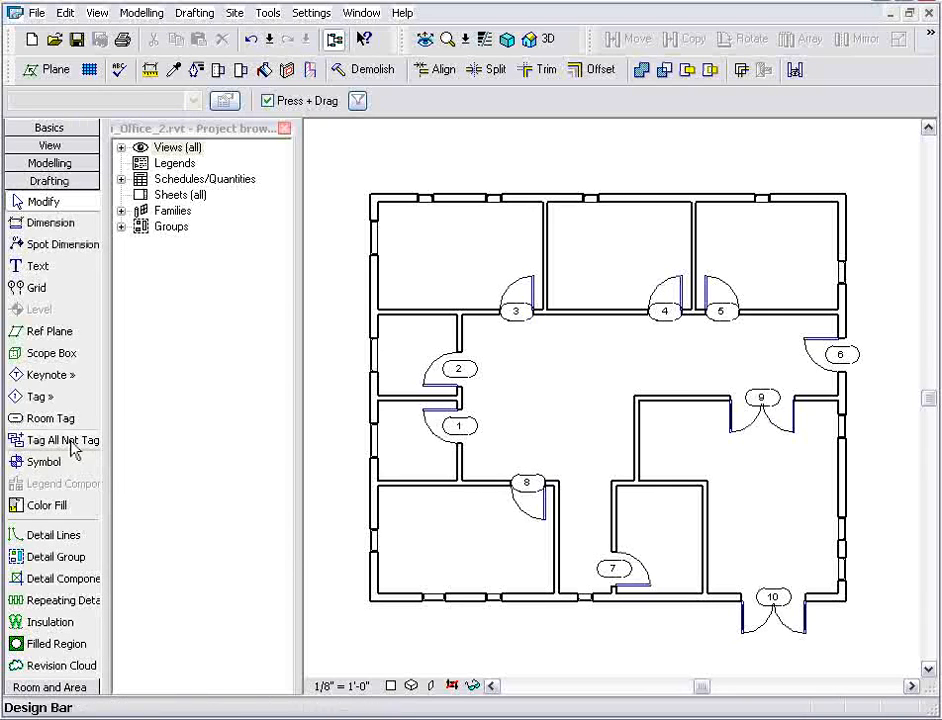
pyautogui.click(64, 440)
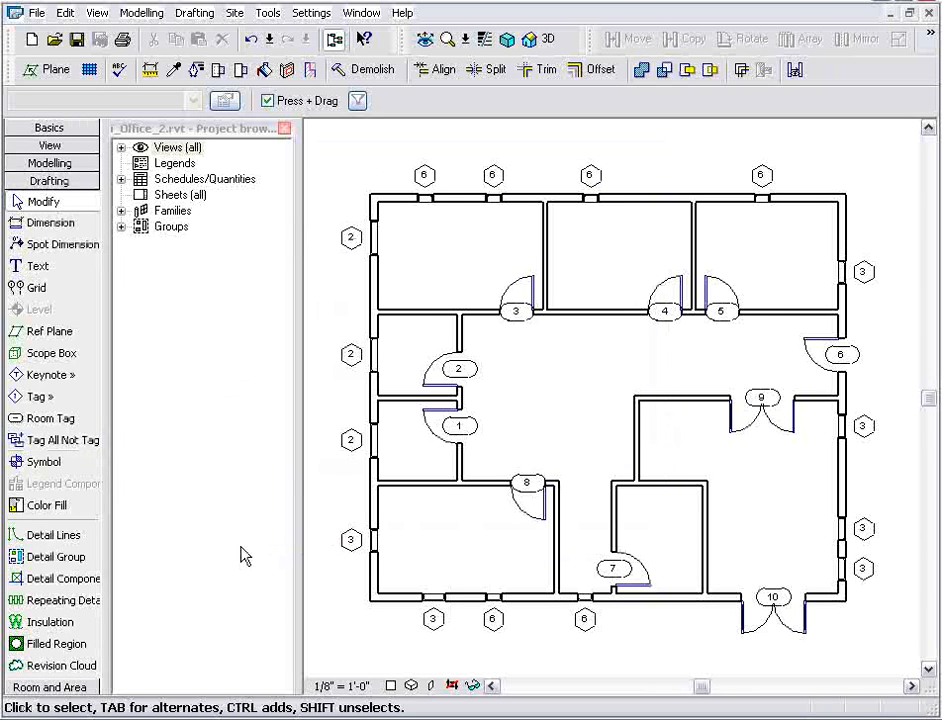
pyautogui.moveTo(216, 408)
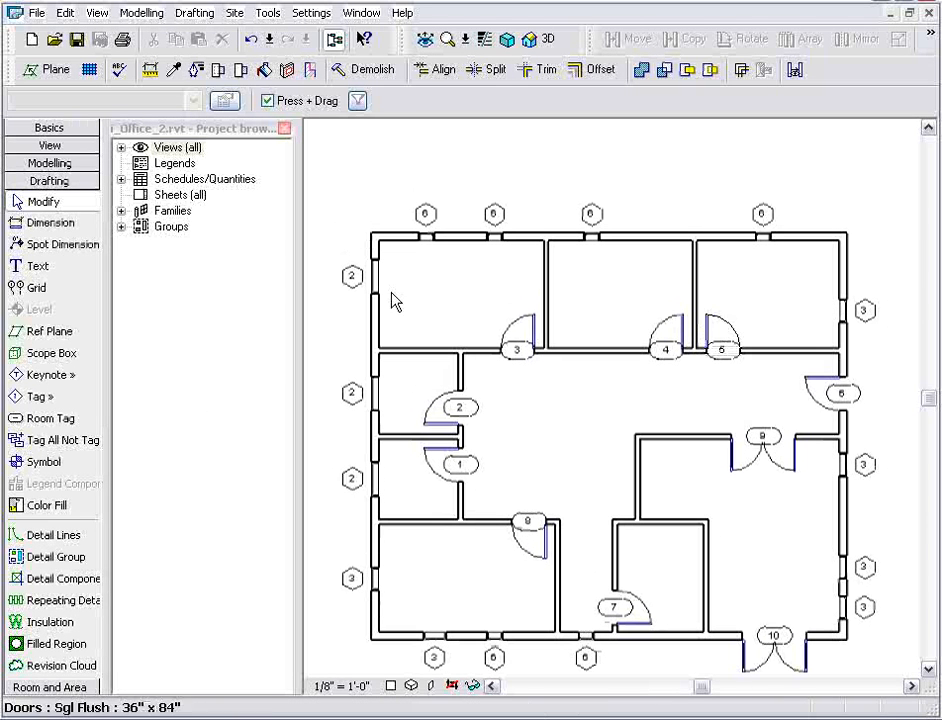
# - Start wall dimensioning with Pick set to Entire Walls and review the auto-dimension options
pyautogui.click(52, 222)
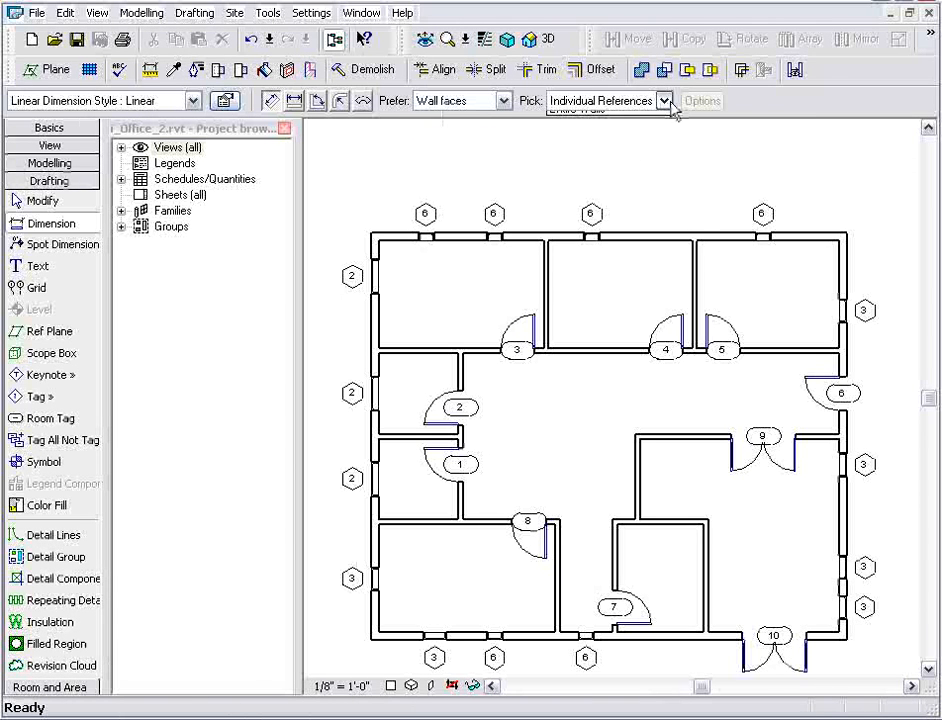
pyautogui.click(702, 100)
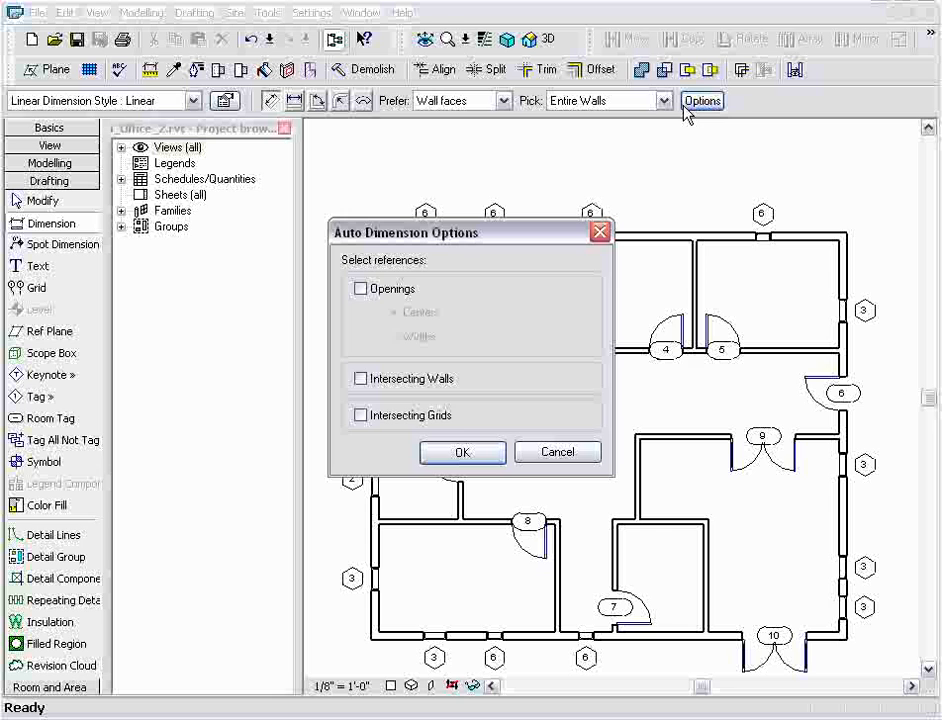
pyautogui.click(460, 452)
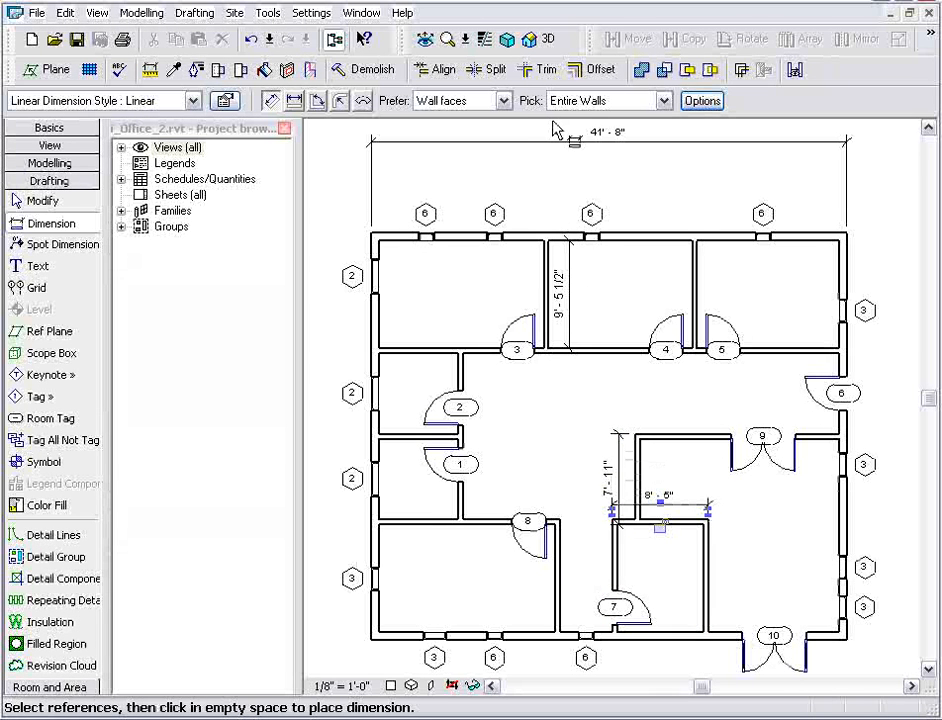
# - Enable Openings measured to Centers so the top-wall string dimensions each window centre
pyautogui.click(702, 100)
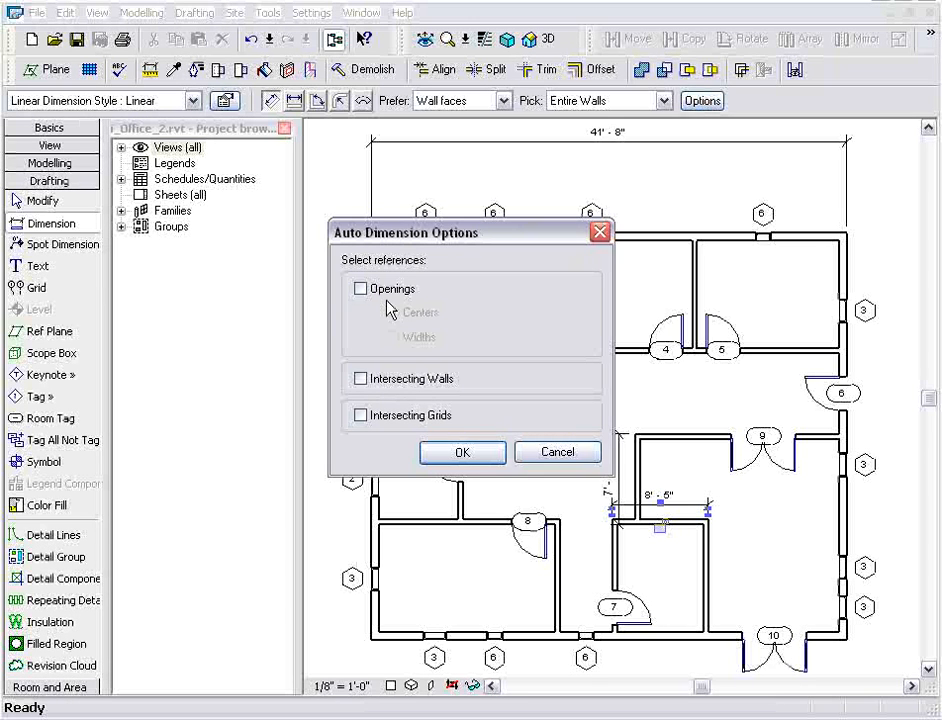
pyautogui.click(360, 288)
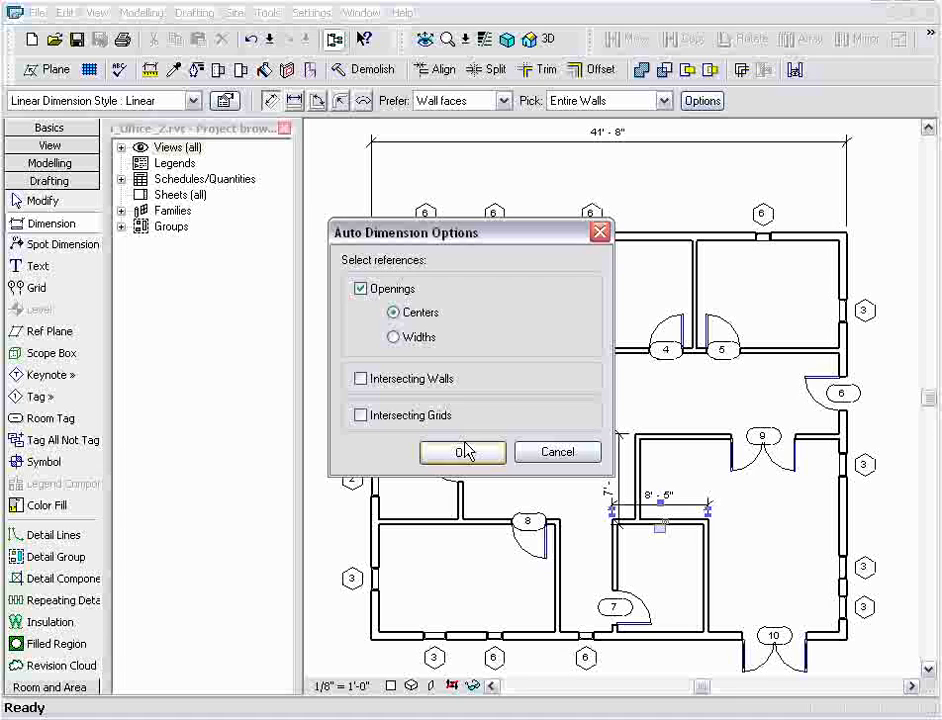
pyautogui.click(462, 452)
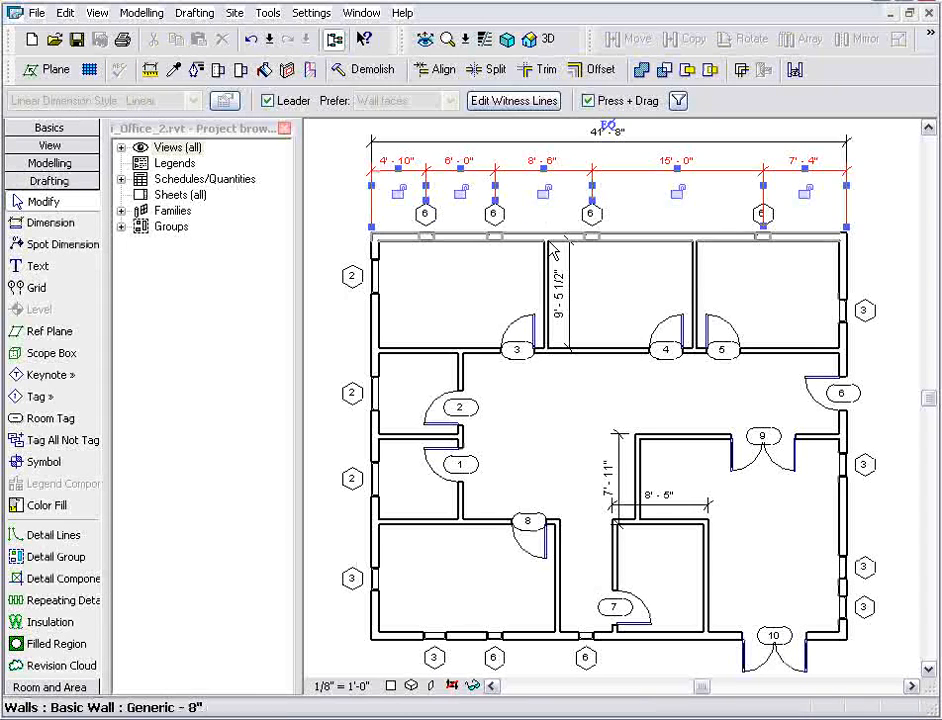
# - Finish dimensioning with Modify and start the Callout tool from the View tab
pyautogui.click(458, 384)
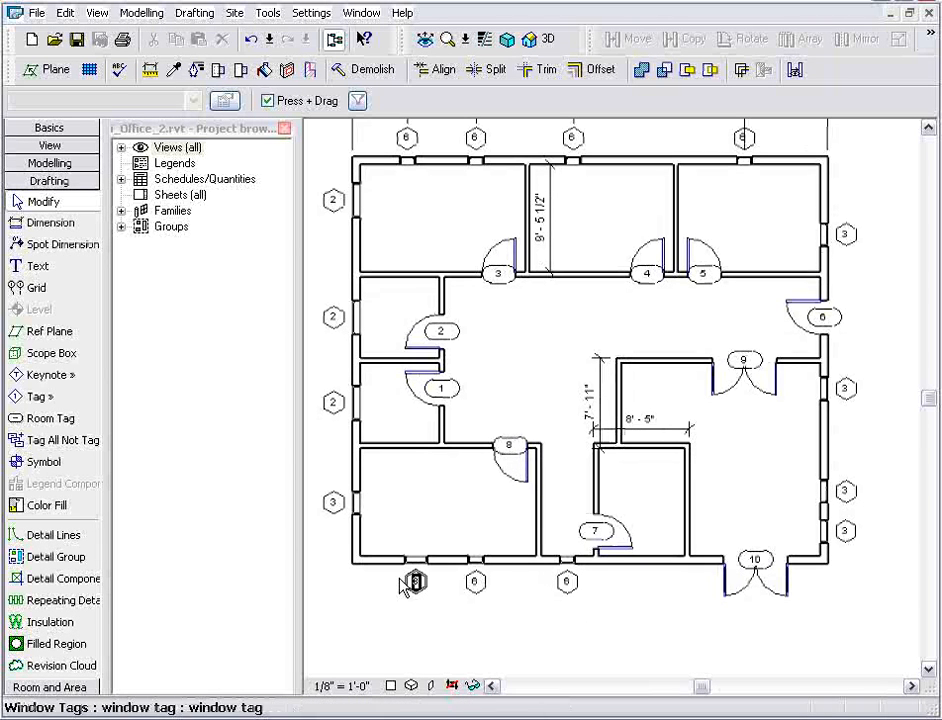
pyautogui.click(48, 144)
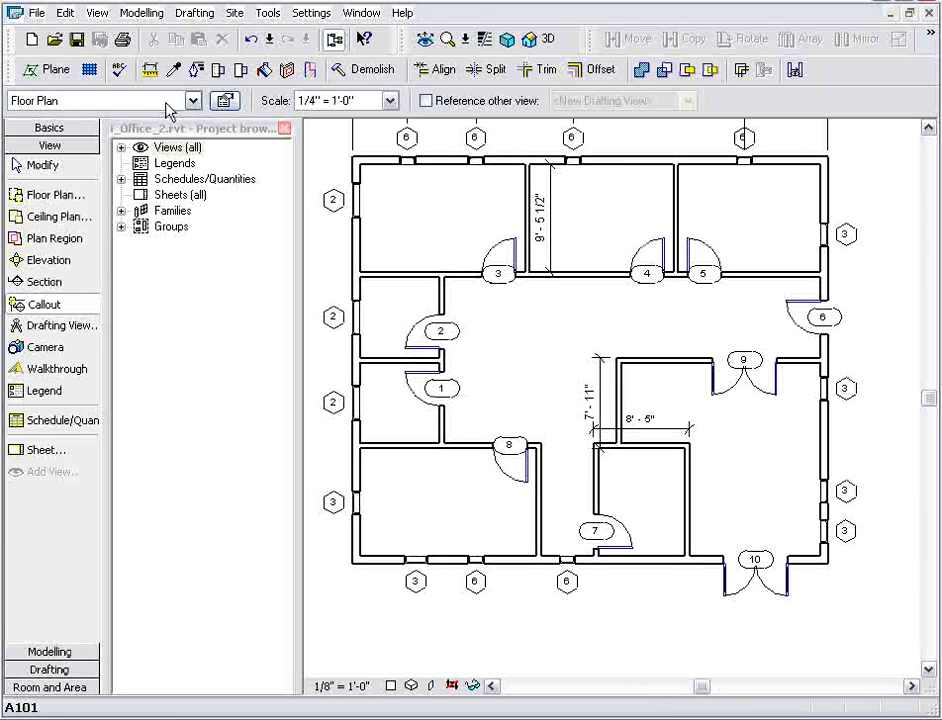
# - Draw a callout around the lower central rooms and move its bubble below the building
pyautogui.click(44, 304)
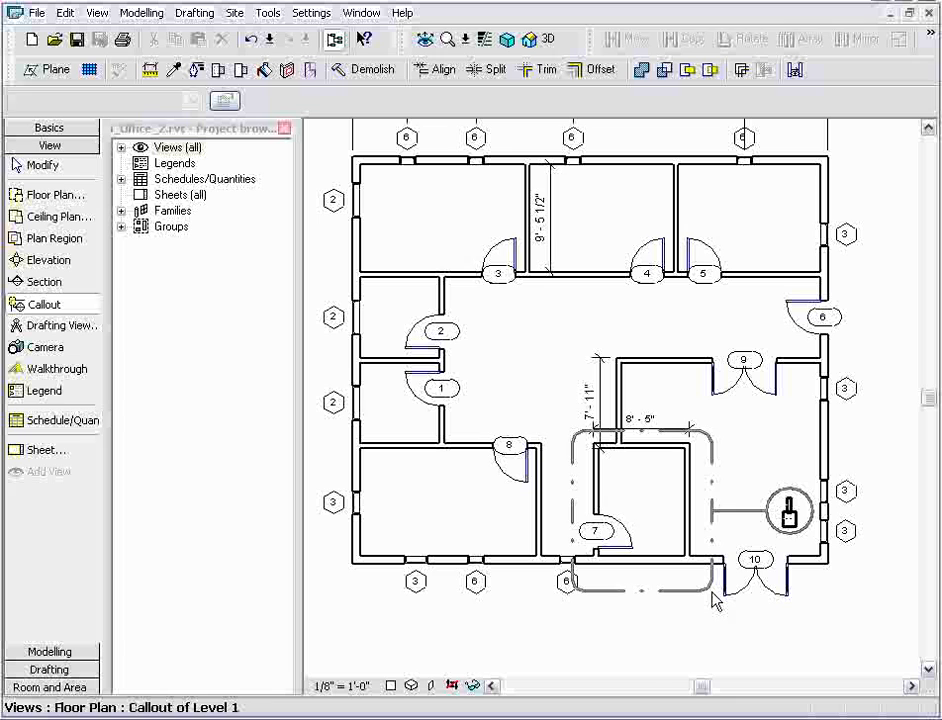
pyautogui.click(764, 512)
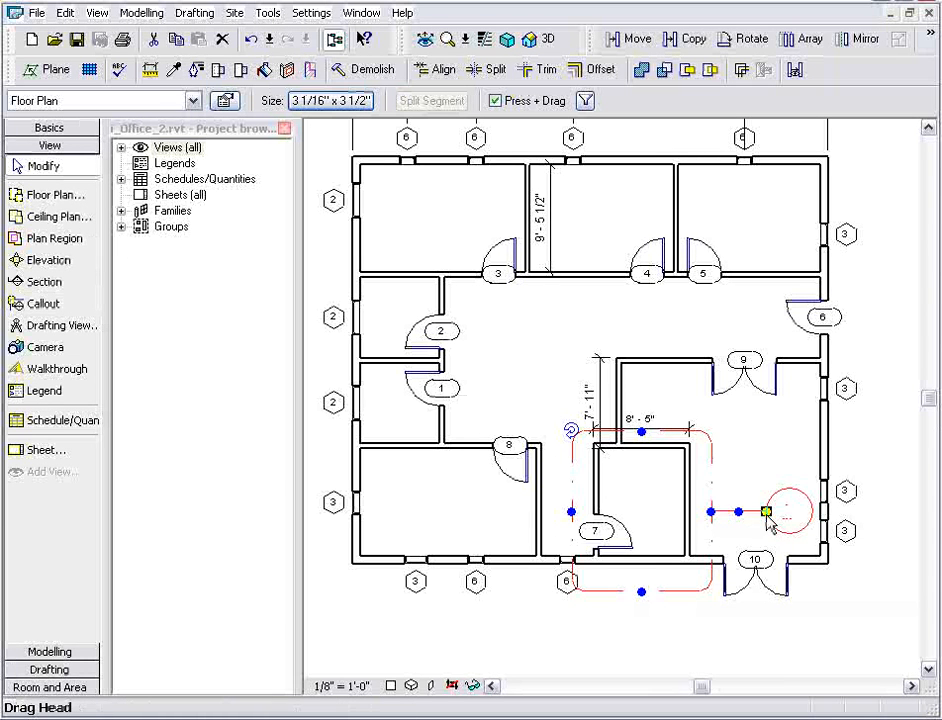
pyautogui.moveTo(764, 512); pyautogui.dragTo(660, 644)
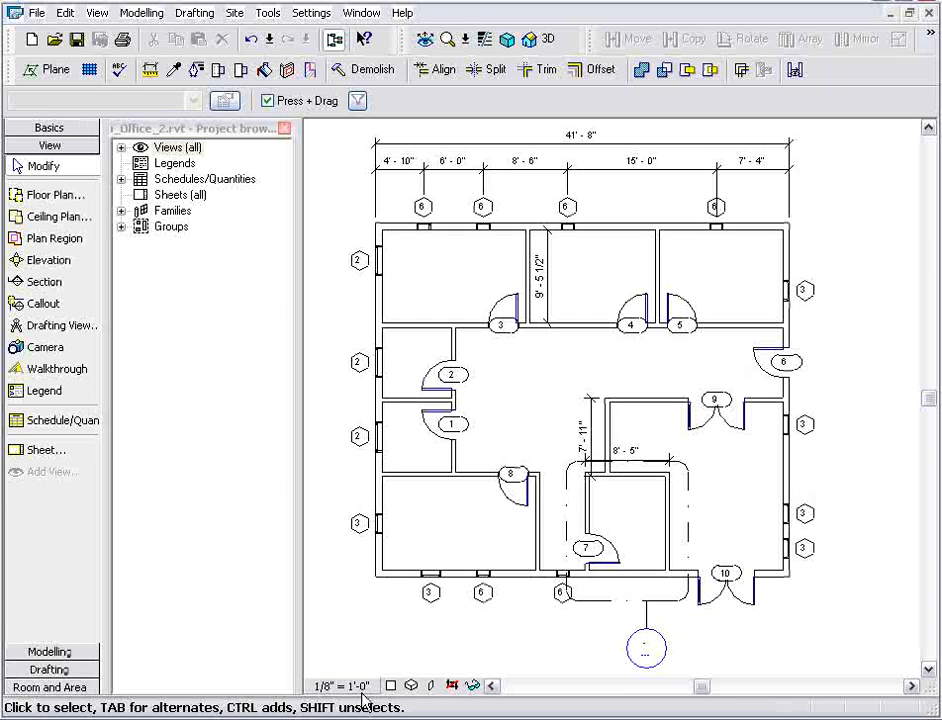
pyautogui.click(340, 684)
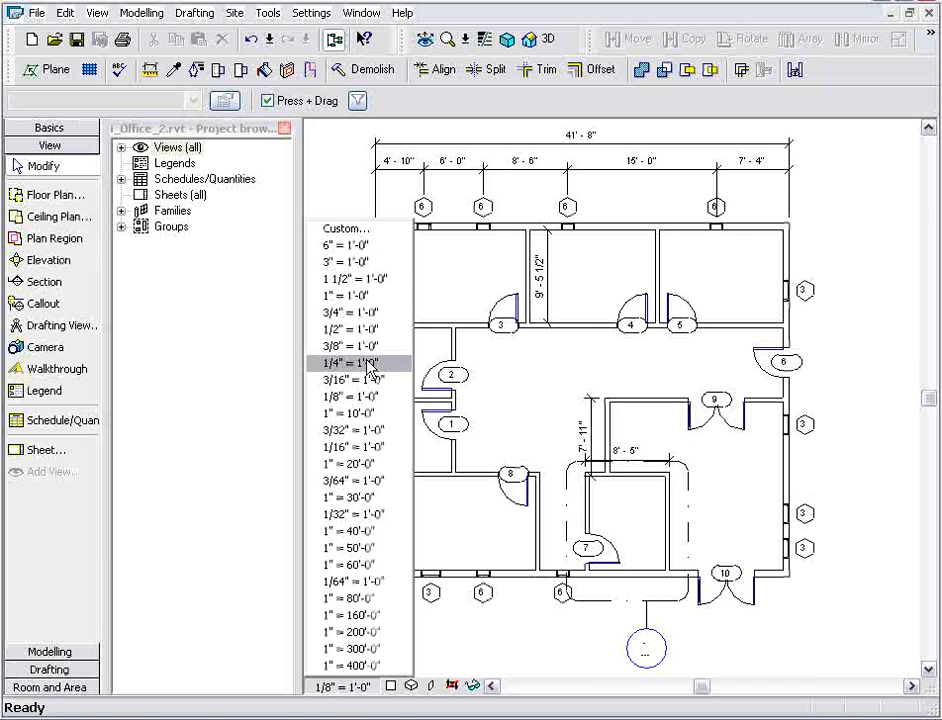
pyautogui.click(348, 364)
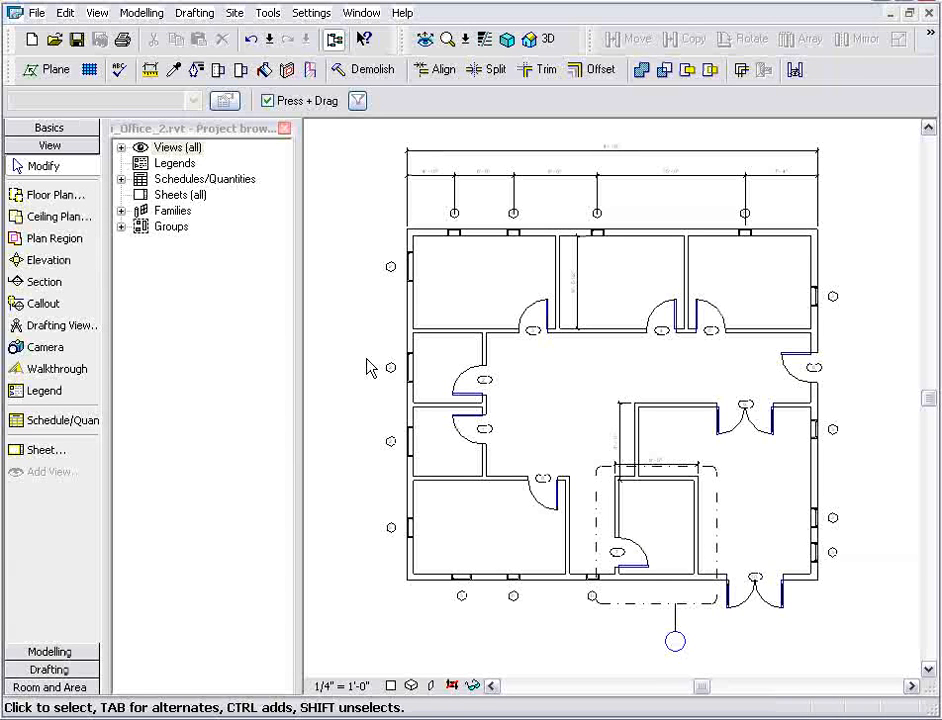
pyautogui.click(340, 684)
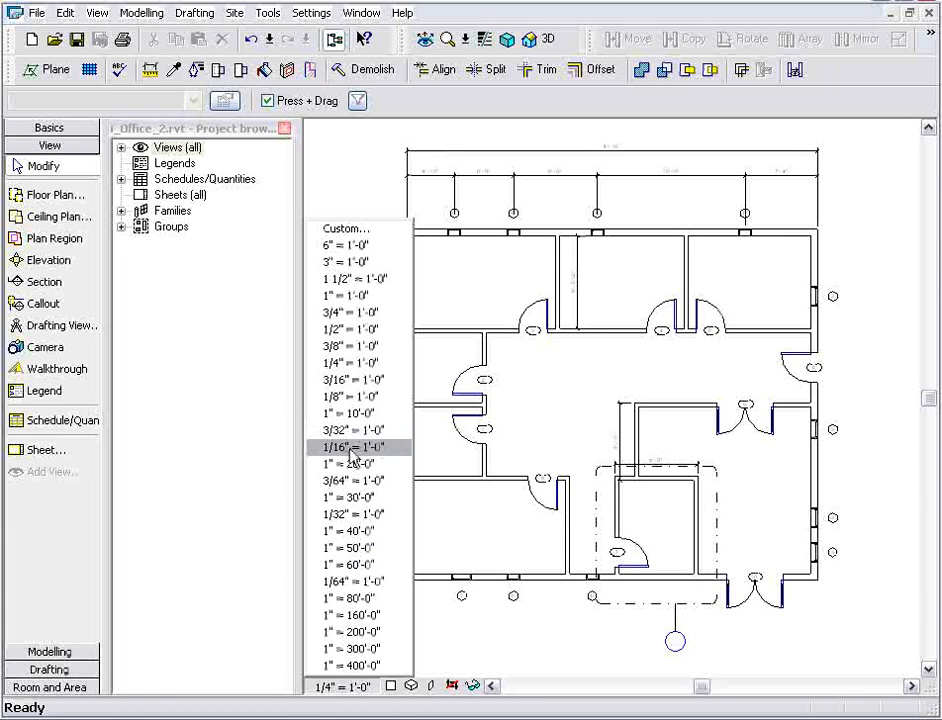
pyautogui.click(350, 448)
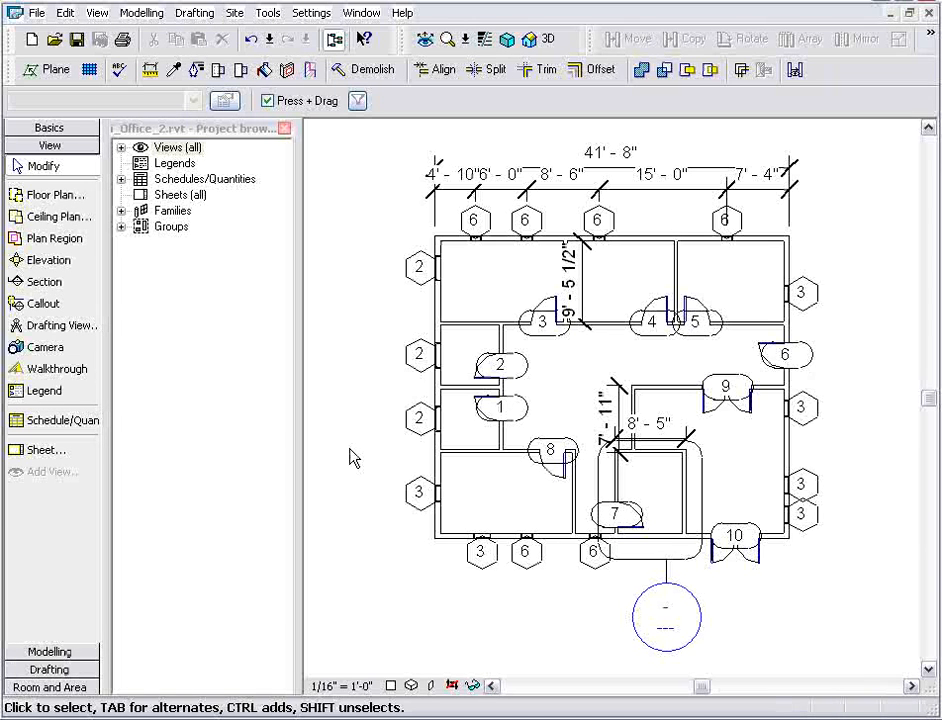
pyautogui.moveTo(428, 630)
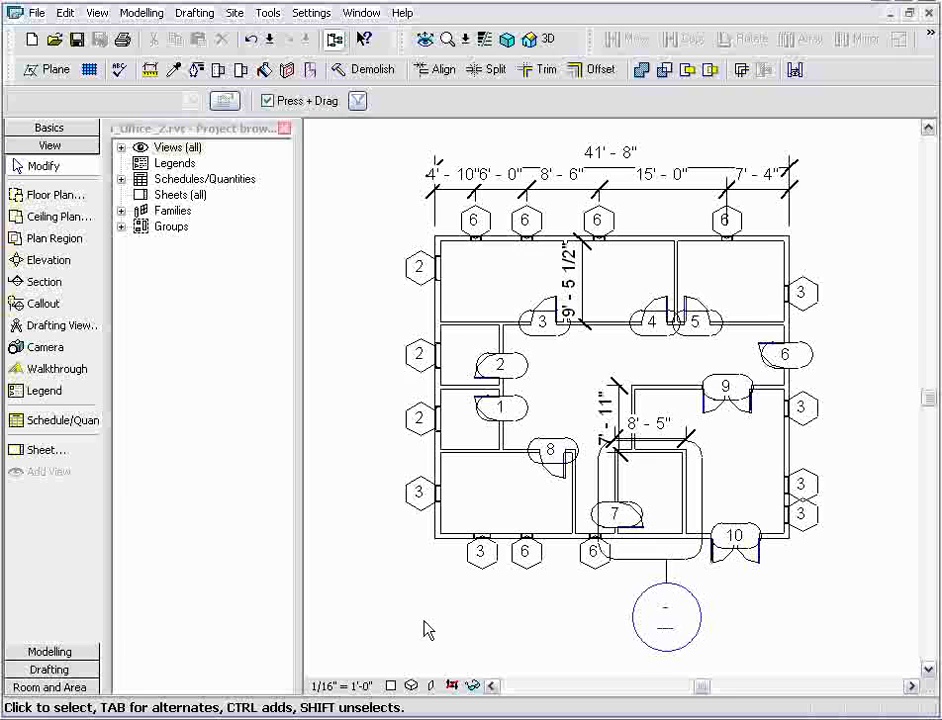
pyautogui.click(340, 684)
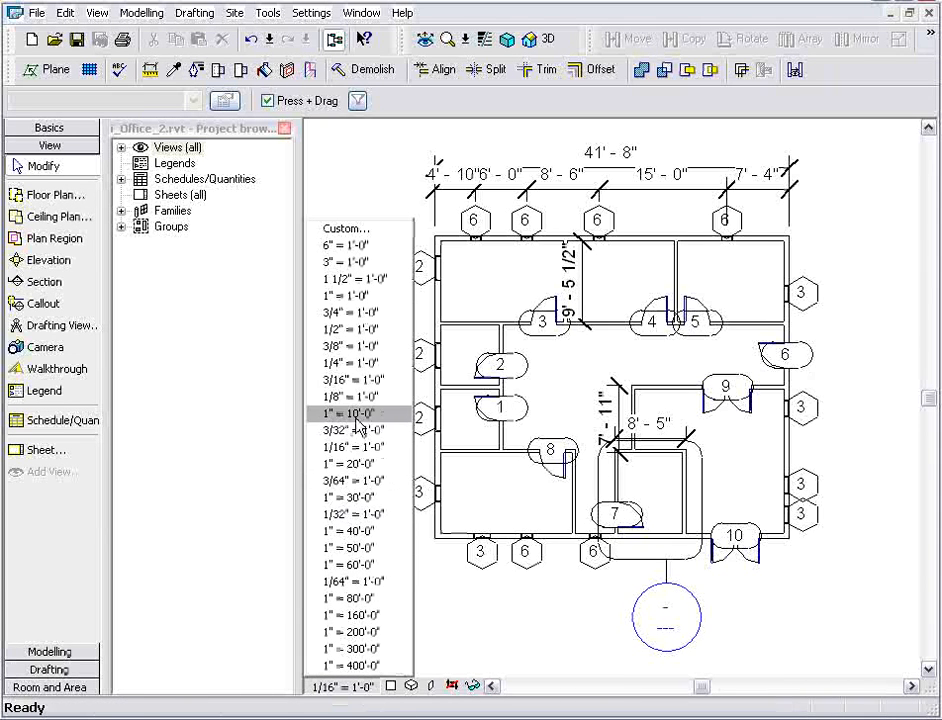
pyautogui.click(348, 396)
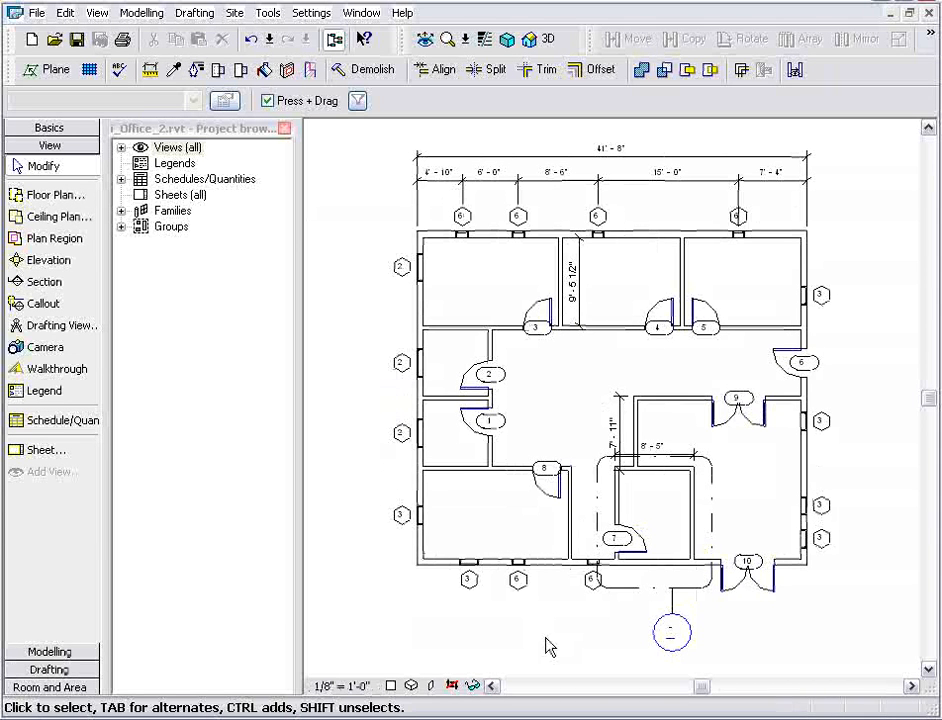